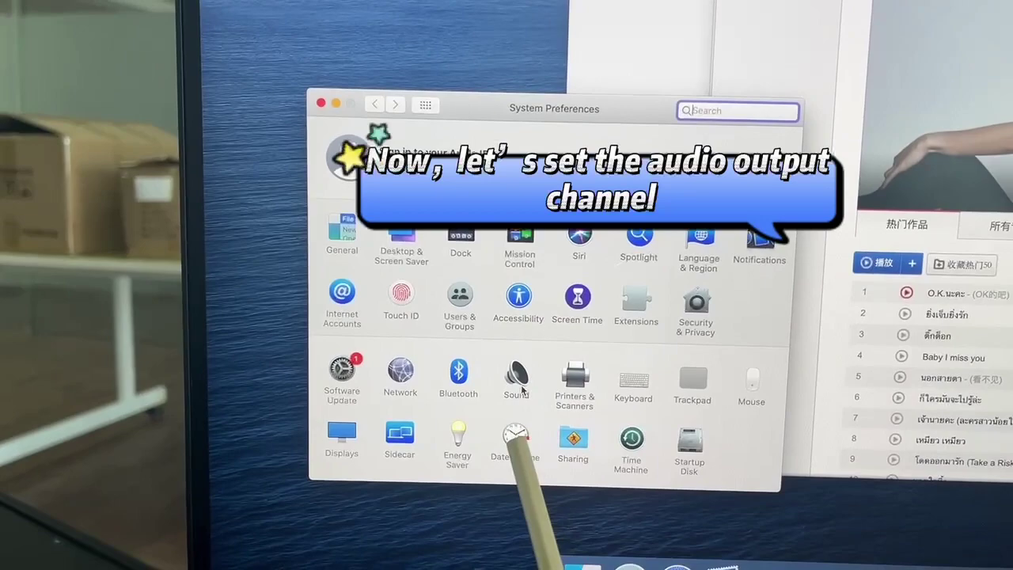
Select MacBook Pro Speakers as the sound output device in place of the 28U1 monitor
click(516, 371)
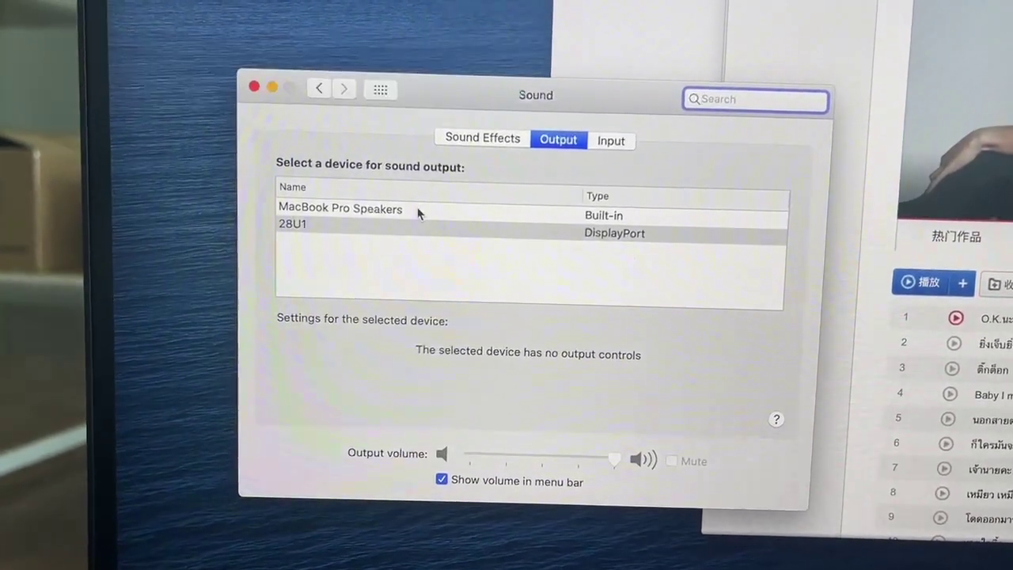
click(341, 207)
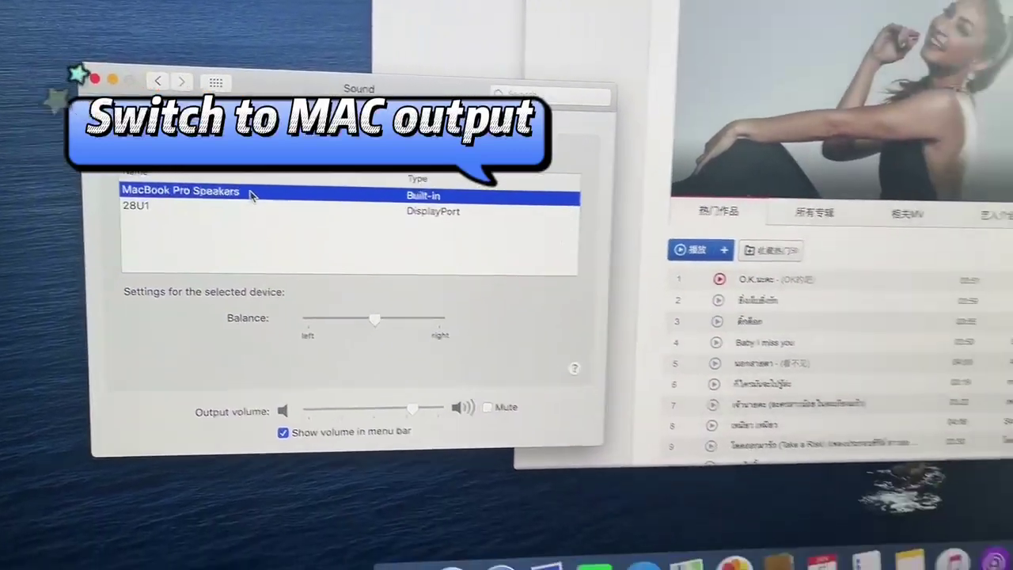